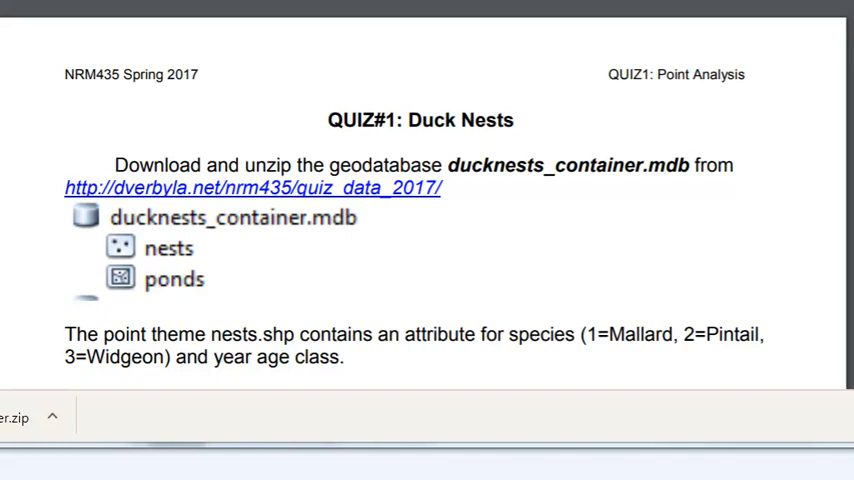
- Scroll the quiz PDF down to the Mallard instructions and the empty age-class results table
scroll("down", 3)
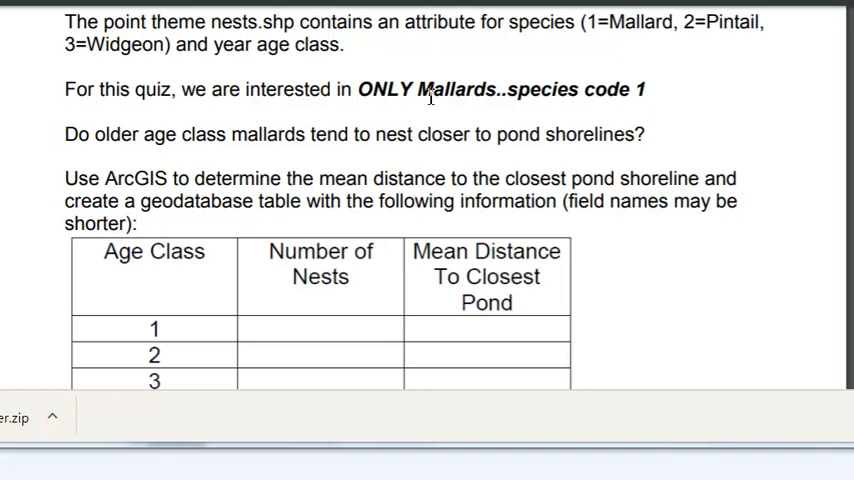
mouse_move(620, 96)
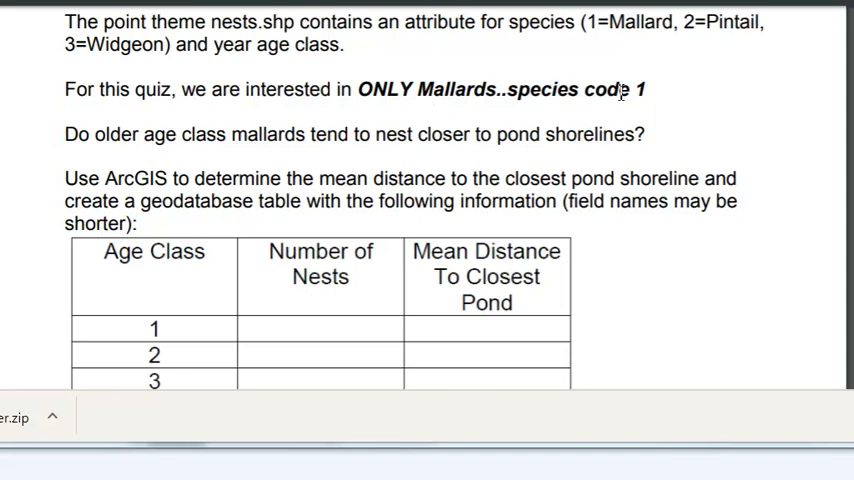
mouse_move(436, 102)
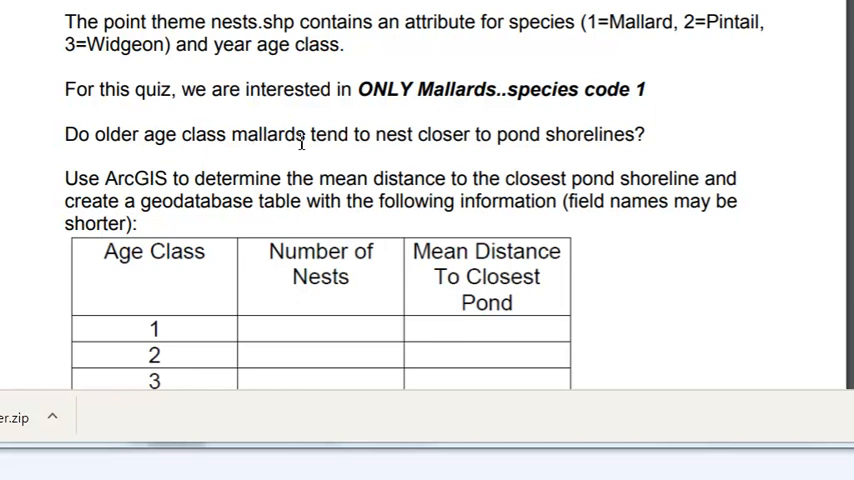
mouse_move(464, 144)
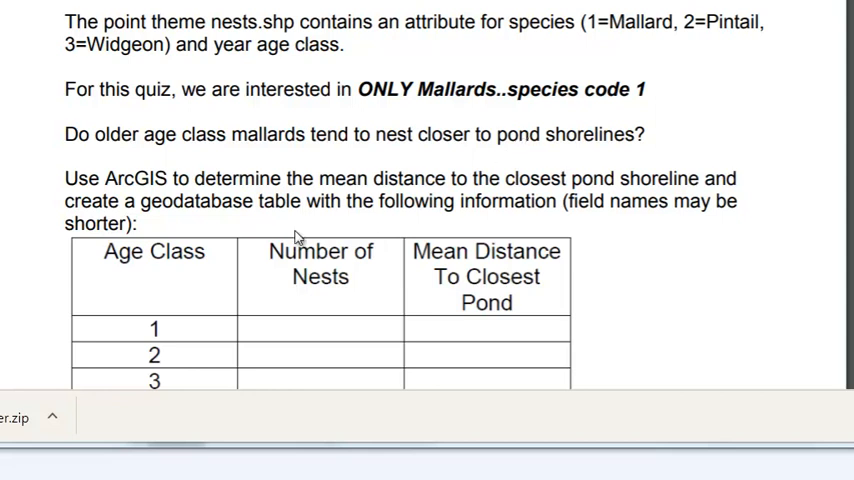
mouse_move(192, 264)
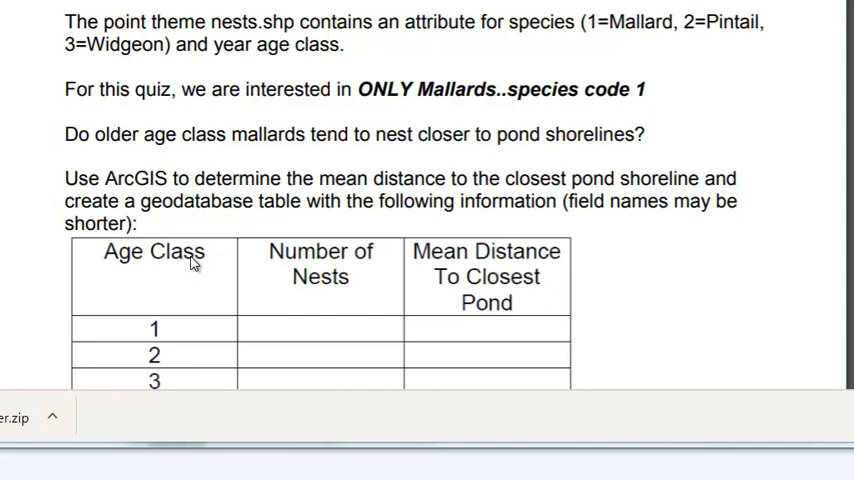
mouse_move(192, 320)
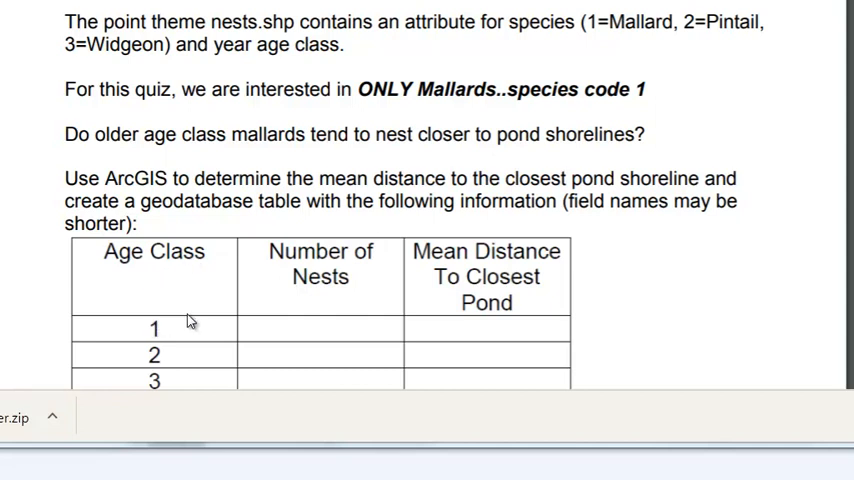
mouse_move(392, 324)
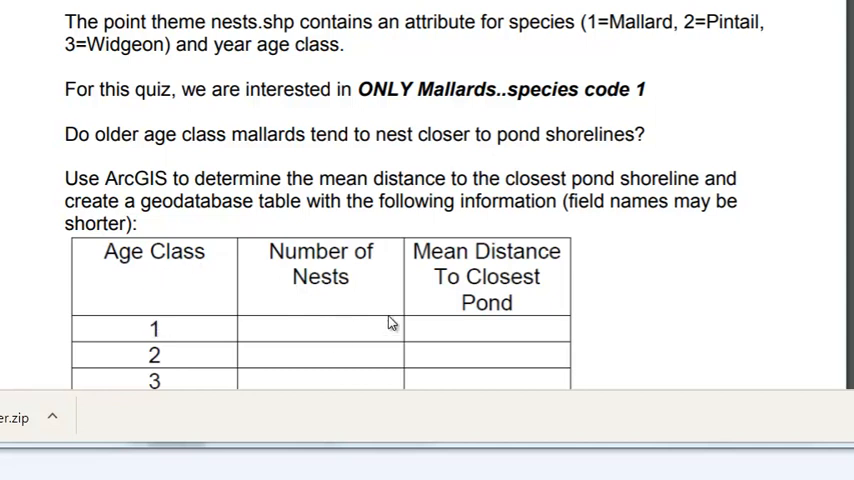
mouse_move(480, 336)
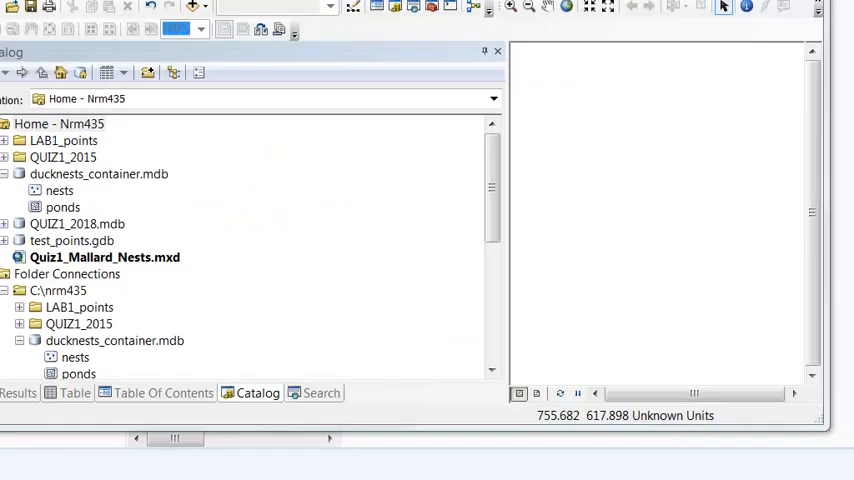
mouse_move(60, 198)
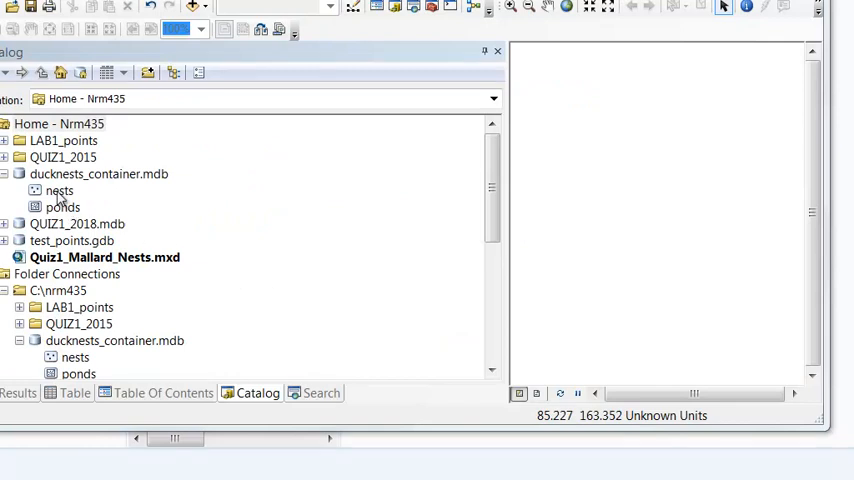
- Add the nests and ponds feature classes from ducknests_container.mdb to the map
double_click(58, 190)
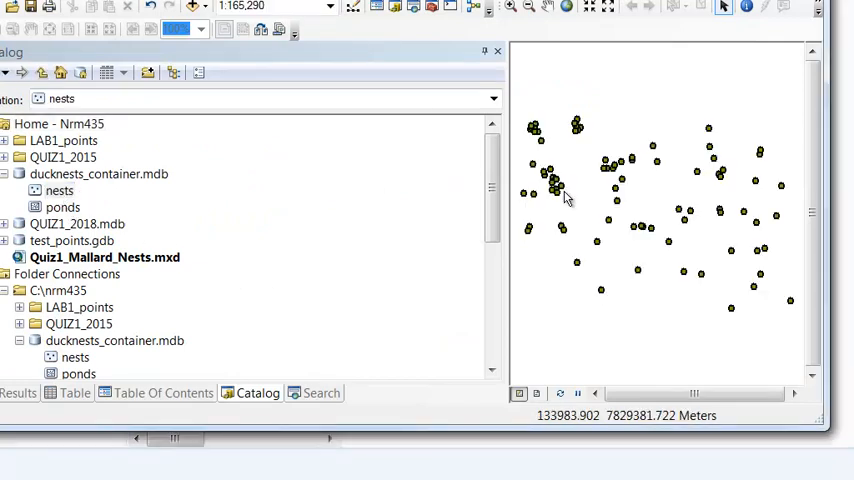
left_click(62, 208)
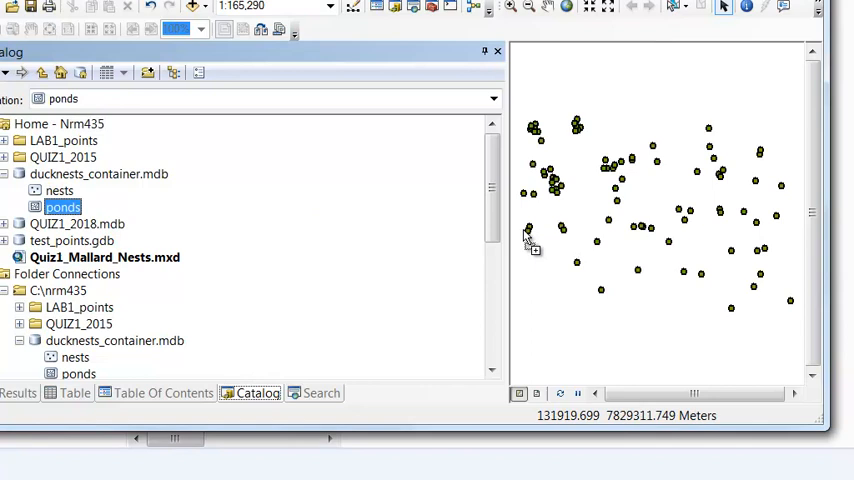
left_click(164, 392)
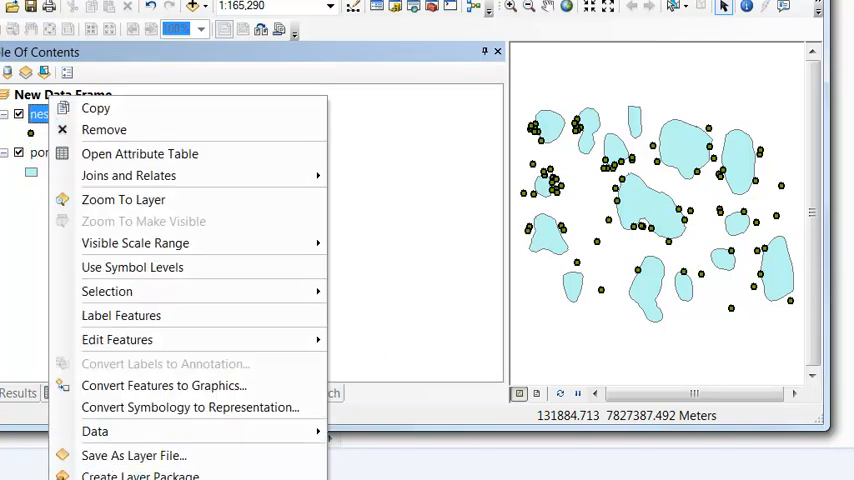
- Apply a verified definition query [SPECIES] = 1 so the nests layer shows only Mallard nests
left_click(120, 316)
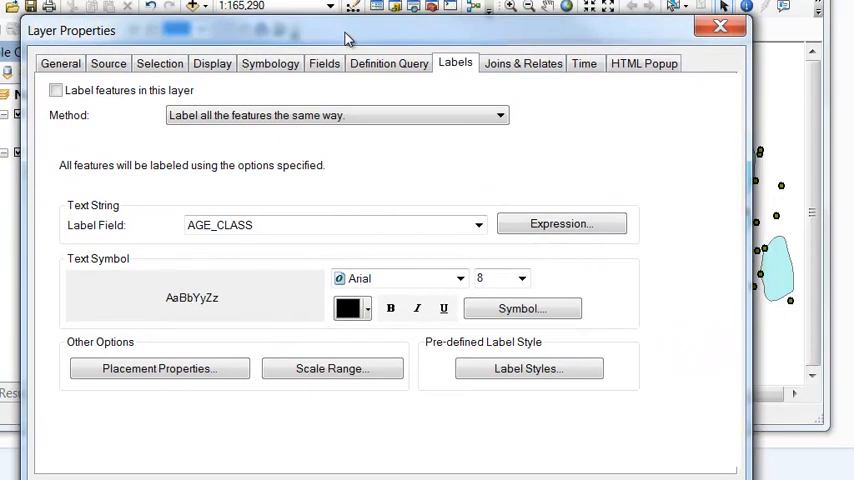
left_click(388, 64)
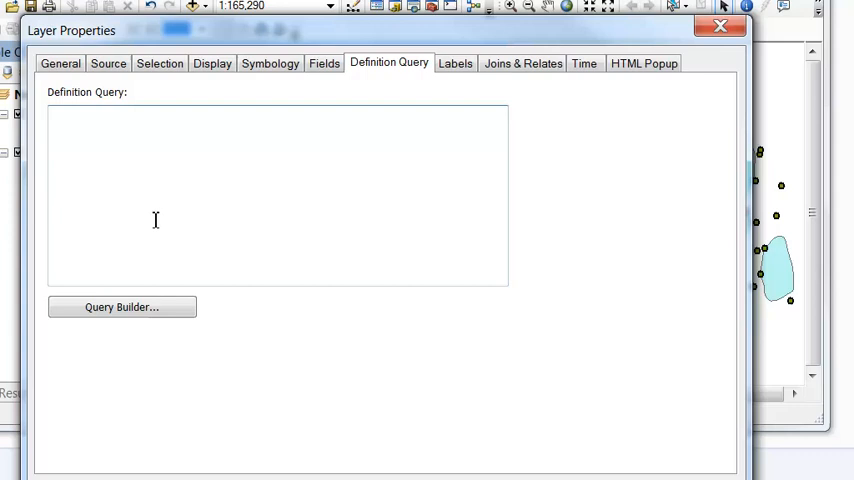
left_click(120, 308)
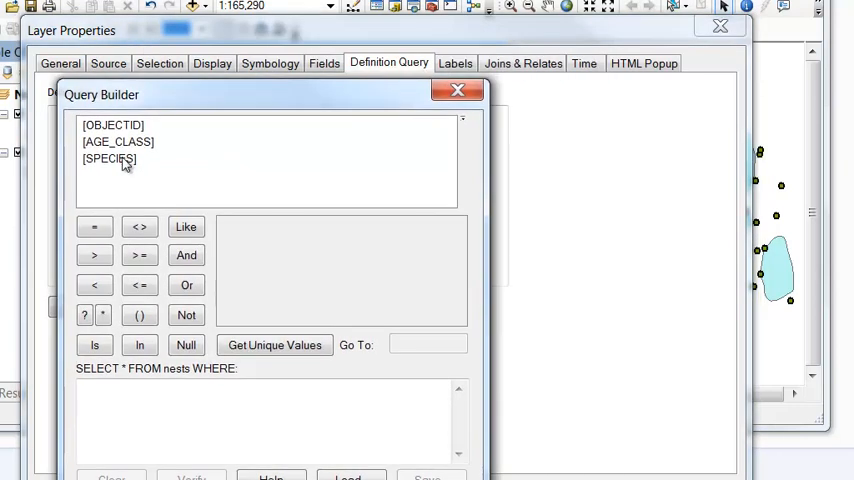
double_click(108, 158)
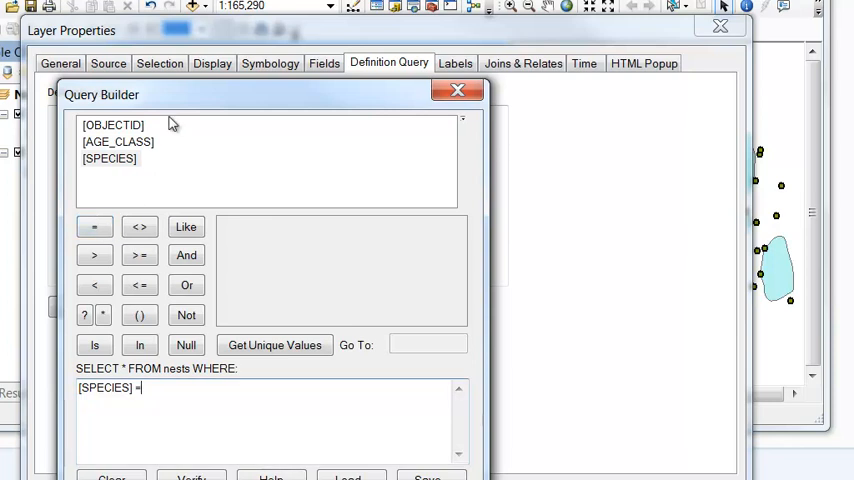
left_click(276, 344)
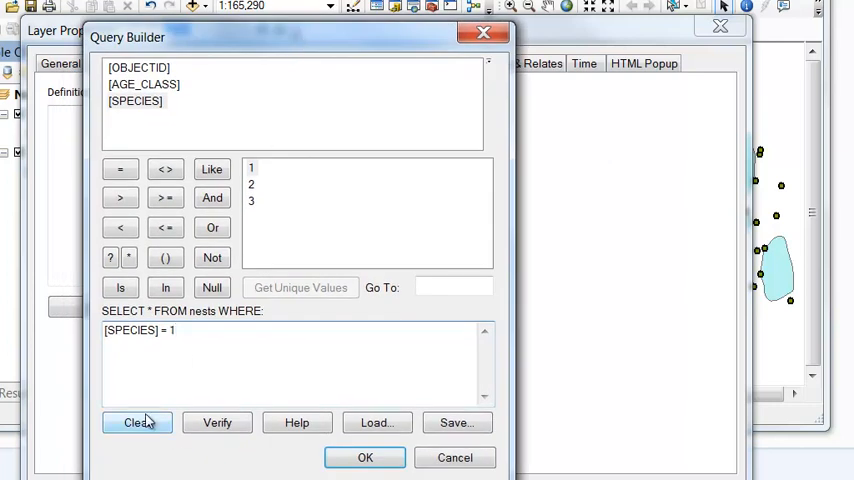
left_click(216, 422)
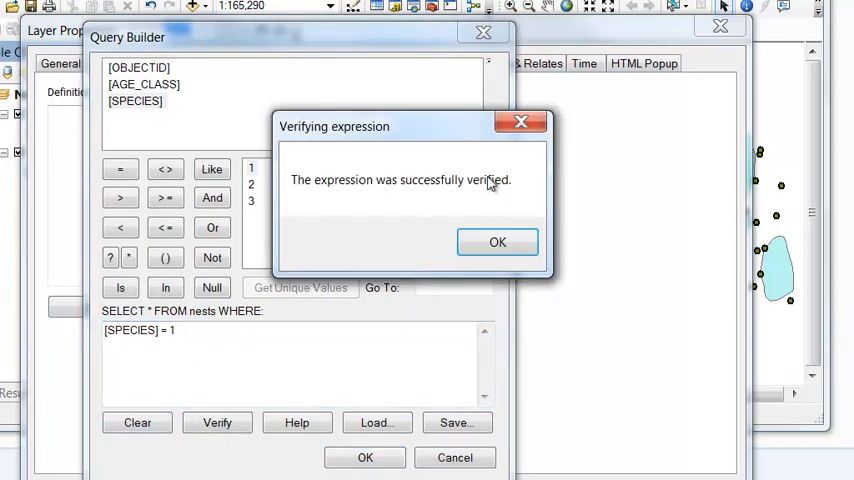
left_click(496, 240)
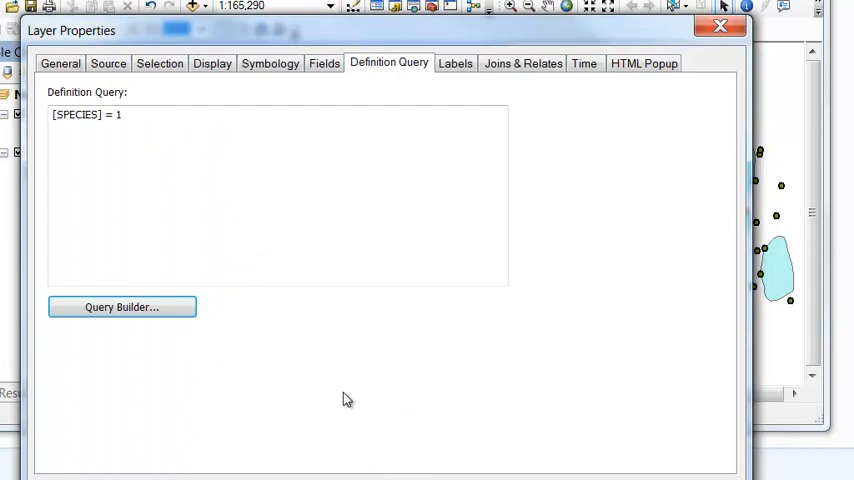
left_click(60, 64)
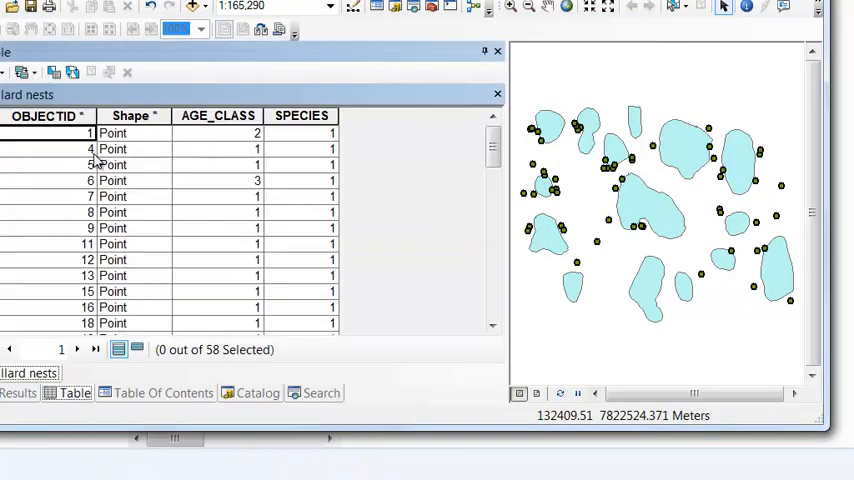
- Check SPECIES field statistics confirming 58 records all equal to 1, then close the window
left_click(302, 116)
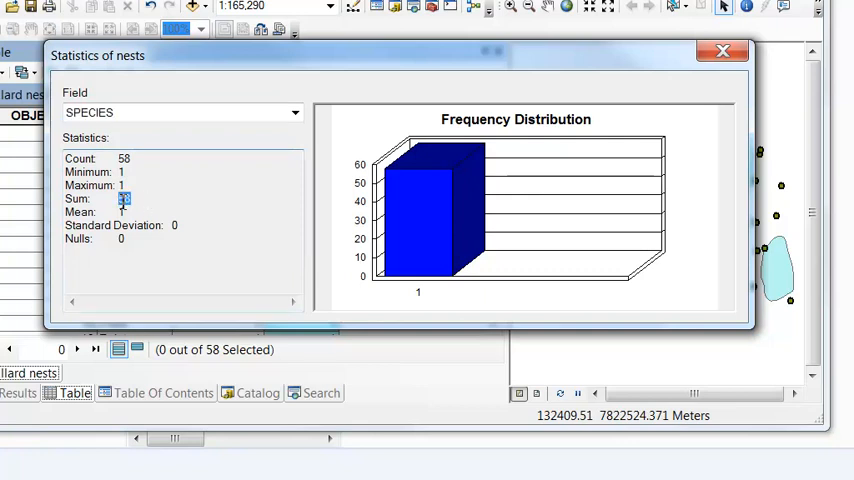
left_click(724, 52)
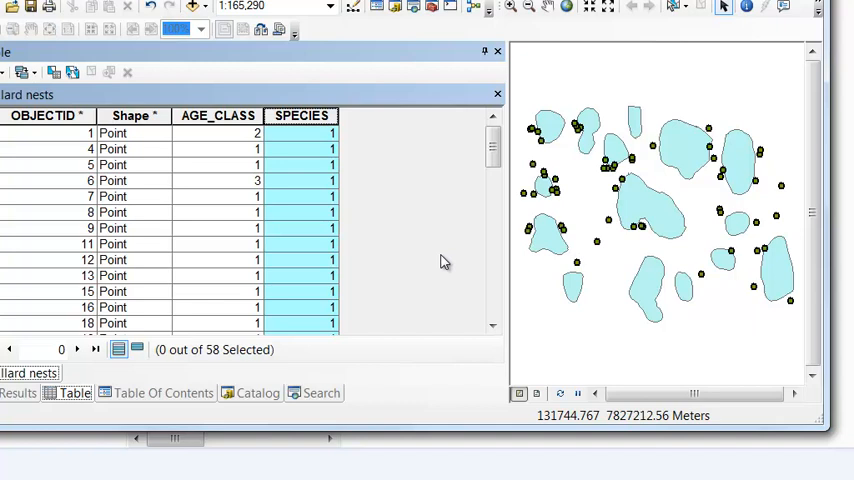
- Scroll the Mallard nests table right to show NEAR_FID and NEAR_DIST beside AGE_CLASS
scroll("right", 3)
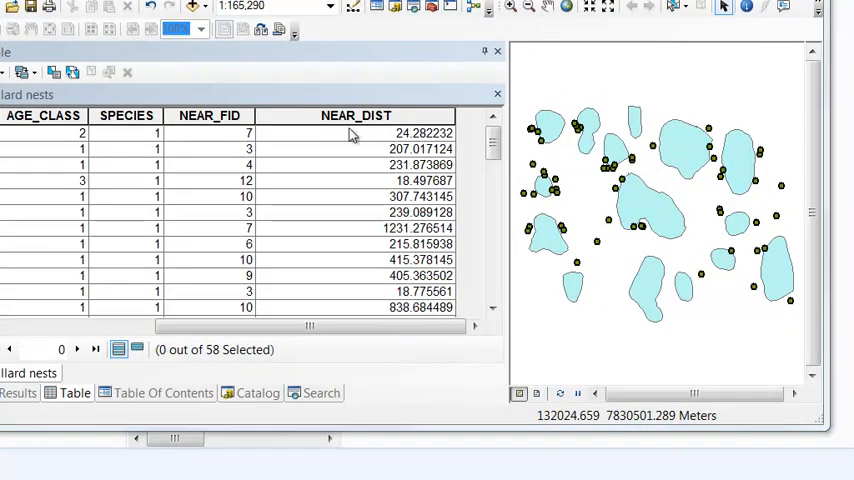
mouse_move(400, 142)
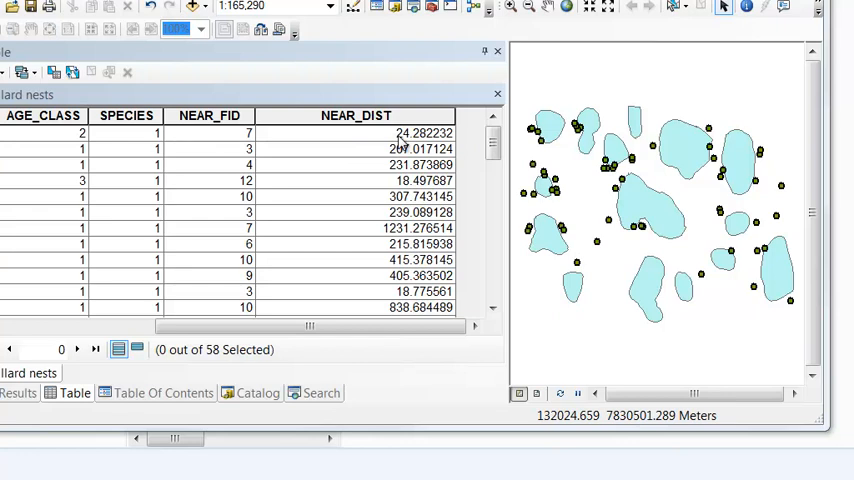
mouse_move(44, 142)
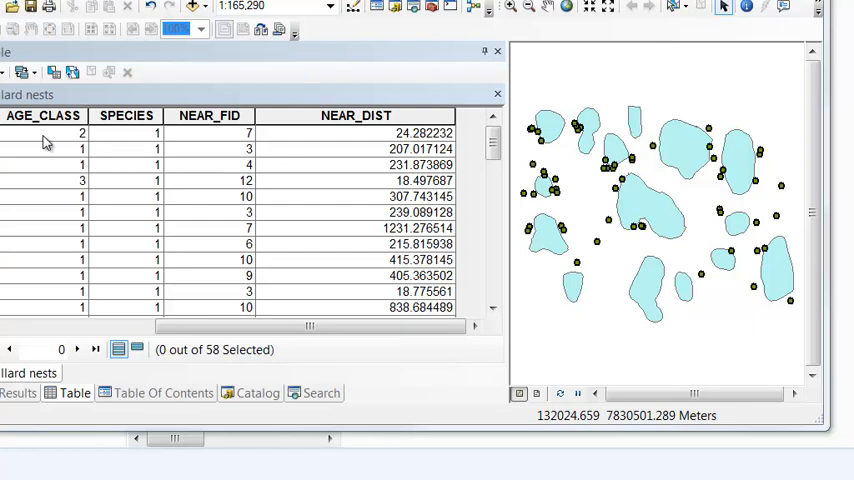
mouse_move(352, 140)
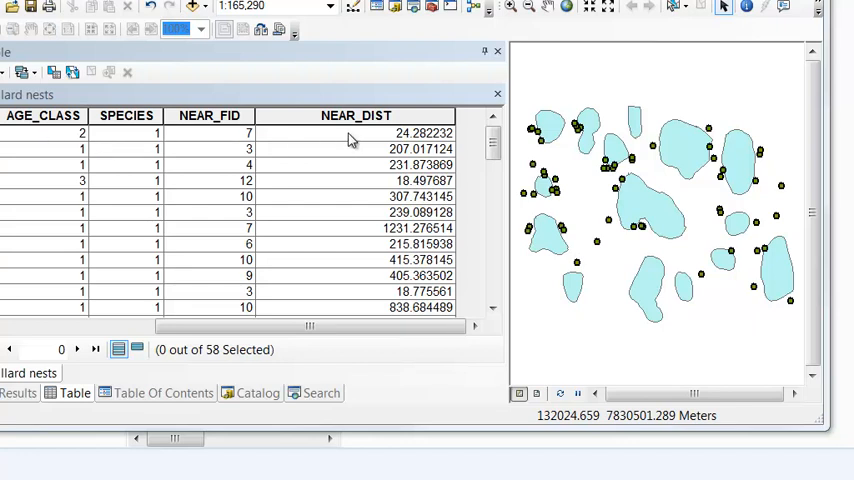
mouse_move(362, 320)
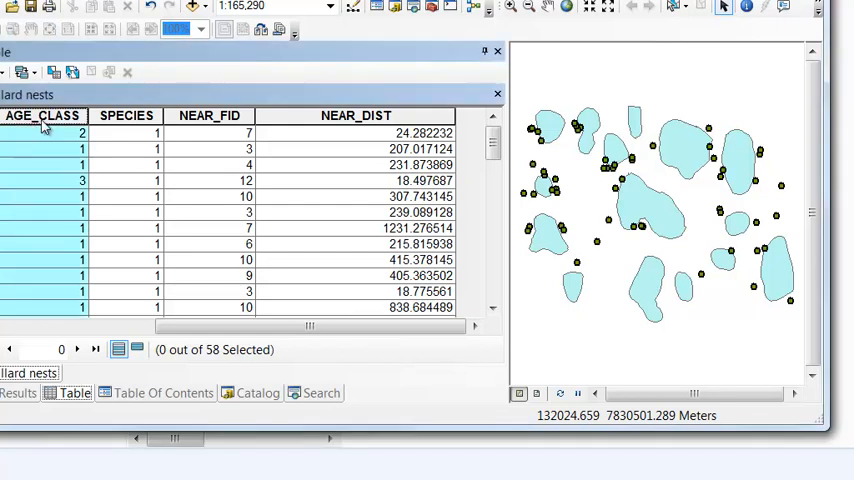
mouse_move(36, 148)
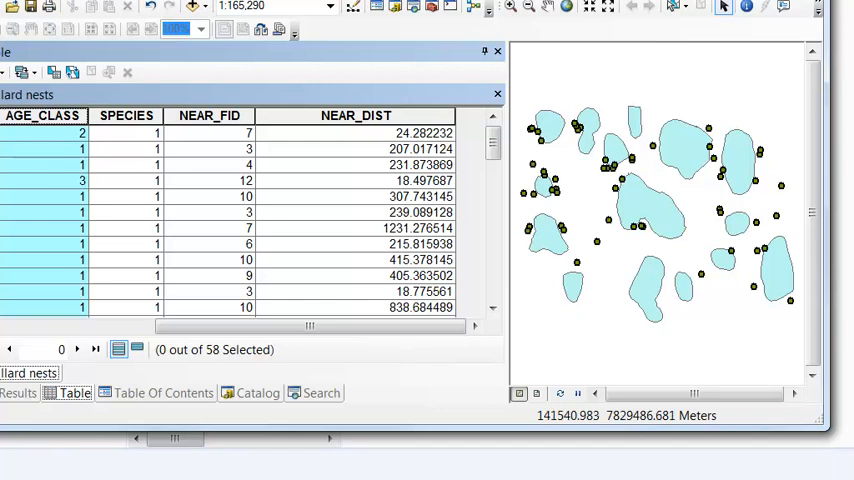
- Review the Mallard_Mean_Distance_By_AgeClass table's age class records, noting 43 nests in class 1
left_click(168, 372)
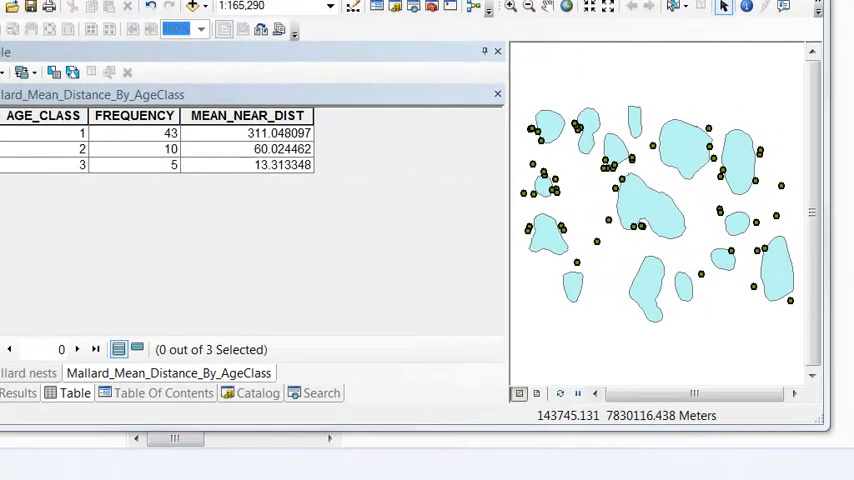
mouse_move(48, 264)
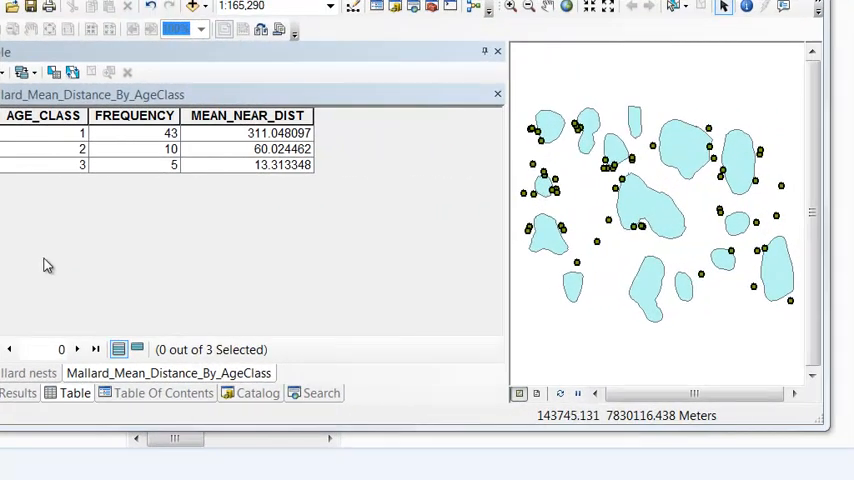
left_click(44, 132)
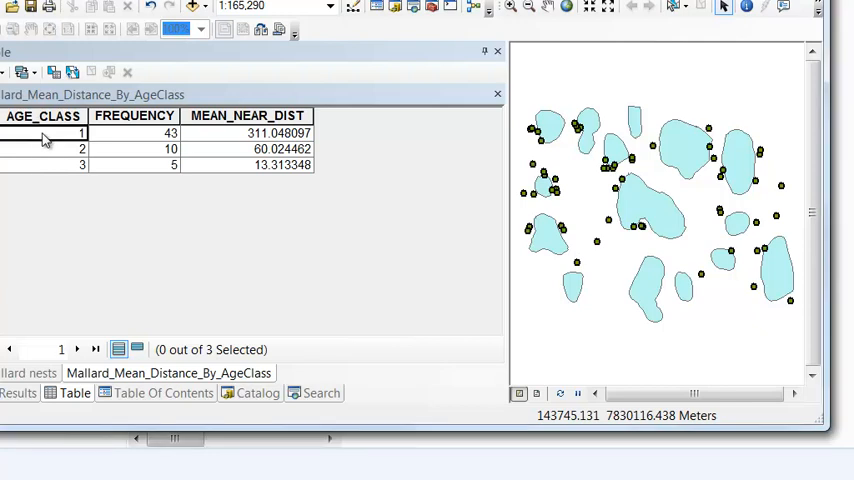
left_click(44, 164)
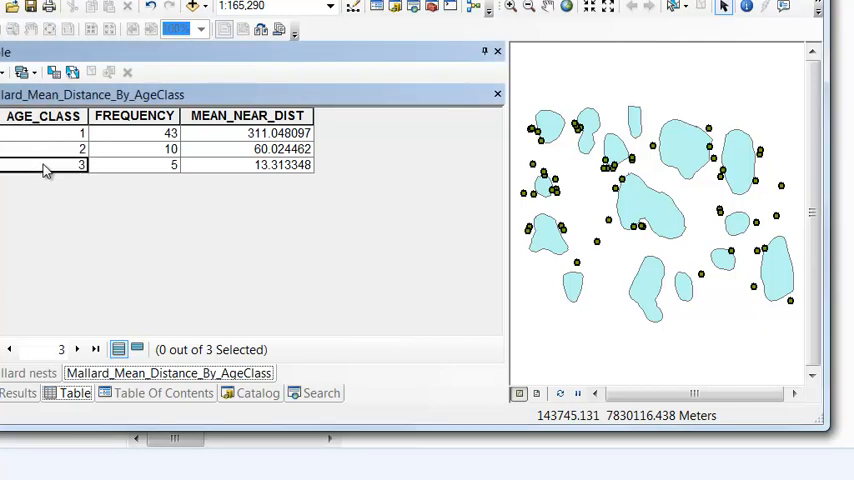
left_click(136, 148)
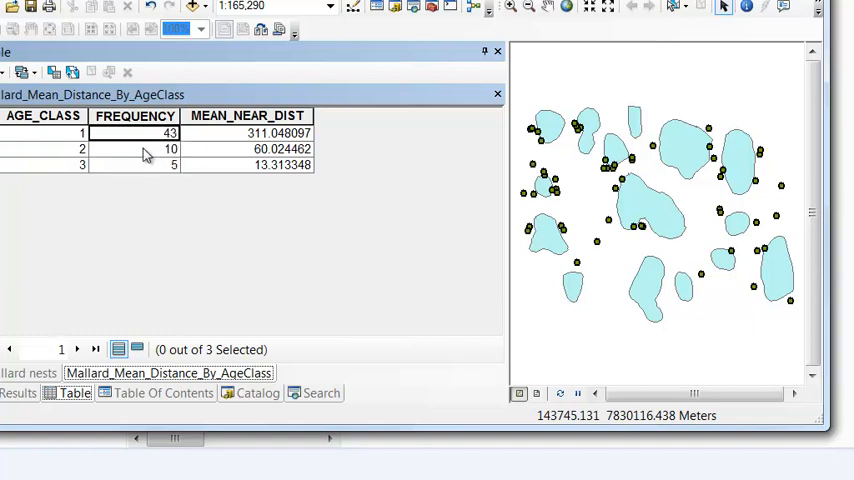
- Confirm via FREQUENCY field statistics that the nest counts sum to 58
right_click(134, 116)
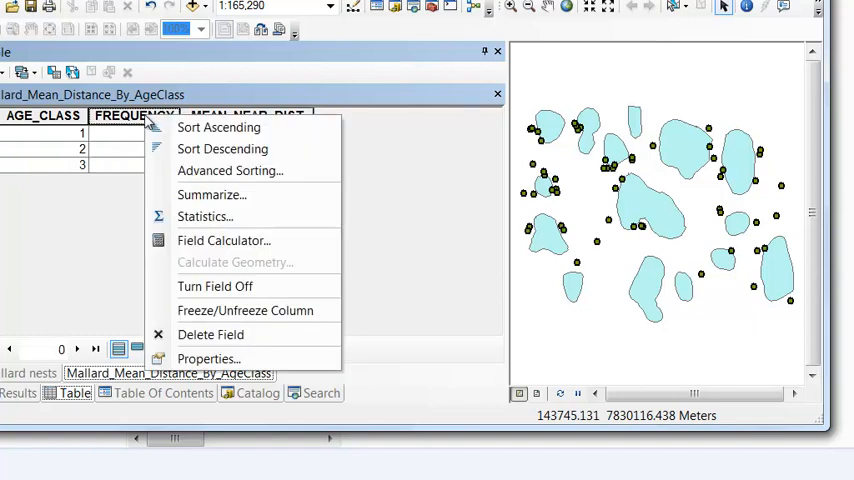
left_click(204, 216)
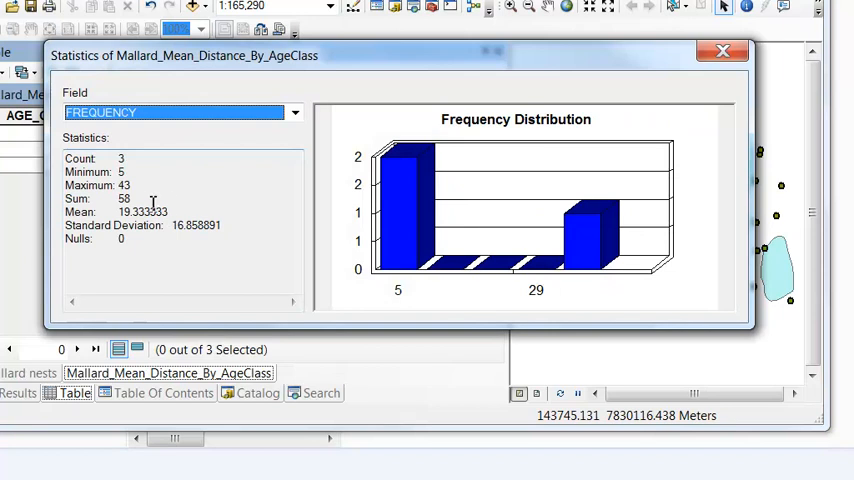
double_click(124, 198)
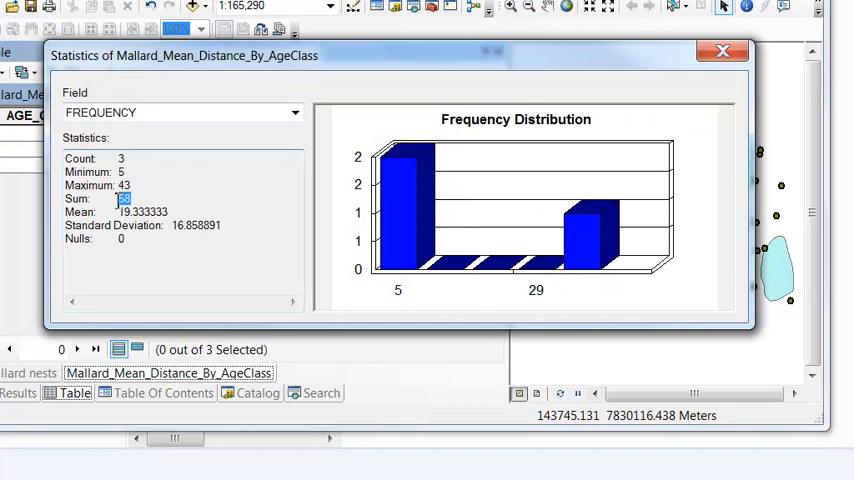
left_click(724, 52)
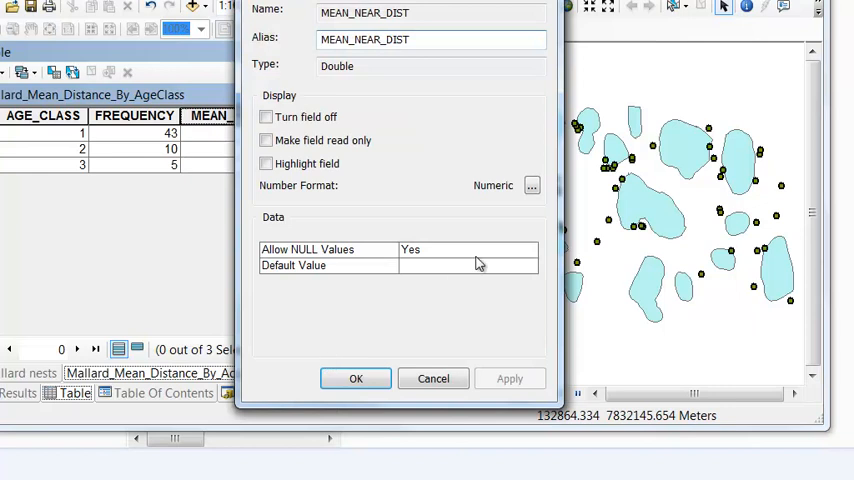
- Format MEAN_NEAR_DIST to one decimal place, giving 311.0, 60.0 and 13.3 for age classes 1–3
left_click(532, 184)
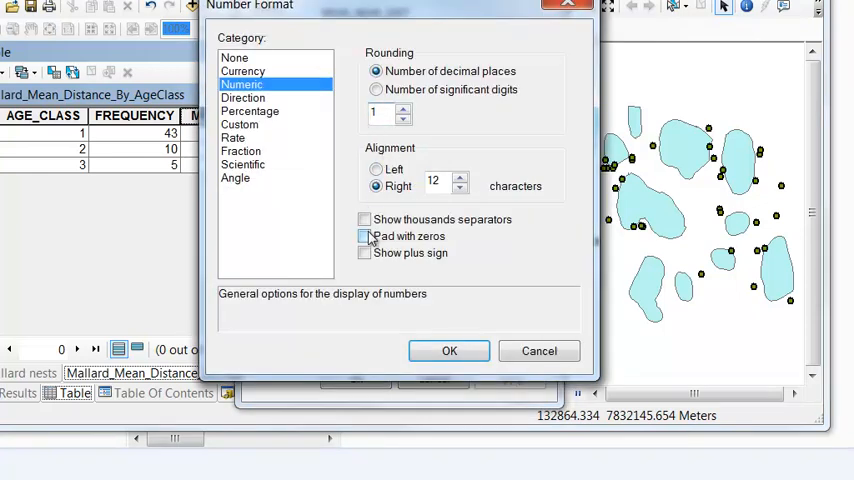
left_click(448, 352)
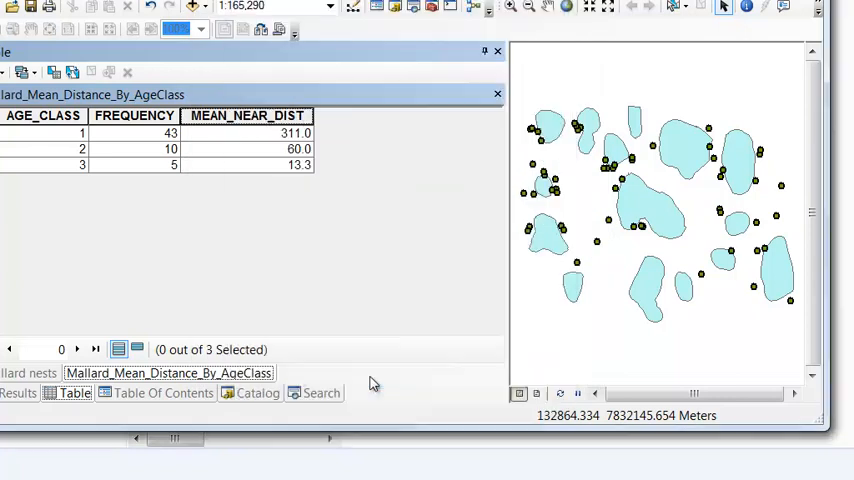
mouse_move(344, 280)
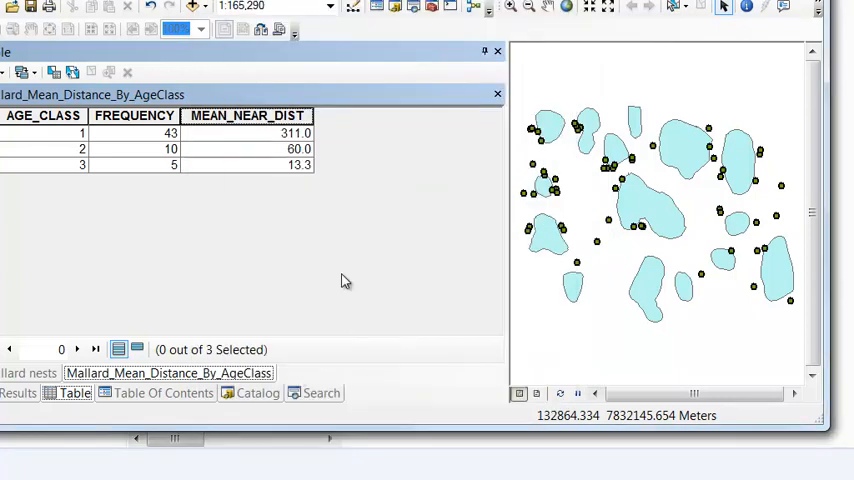
mouse_move(300, 184)
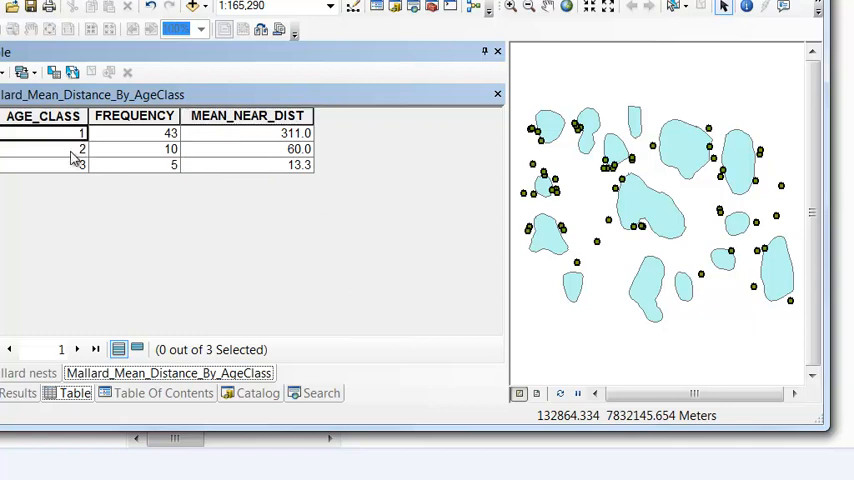
left_click(246, 164)
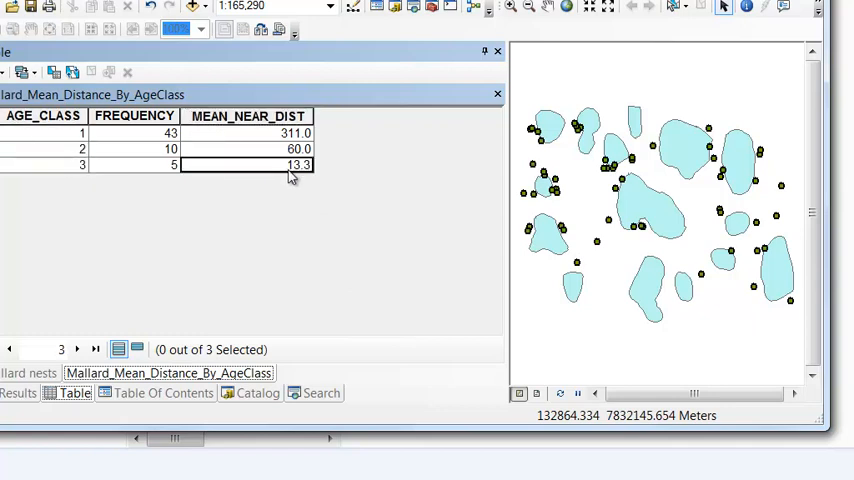